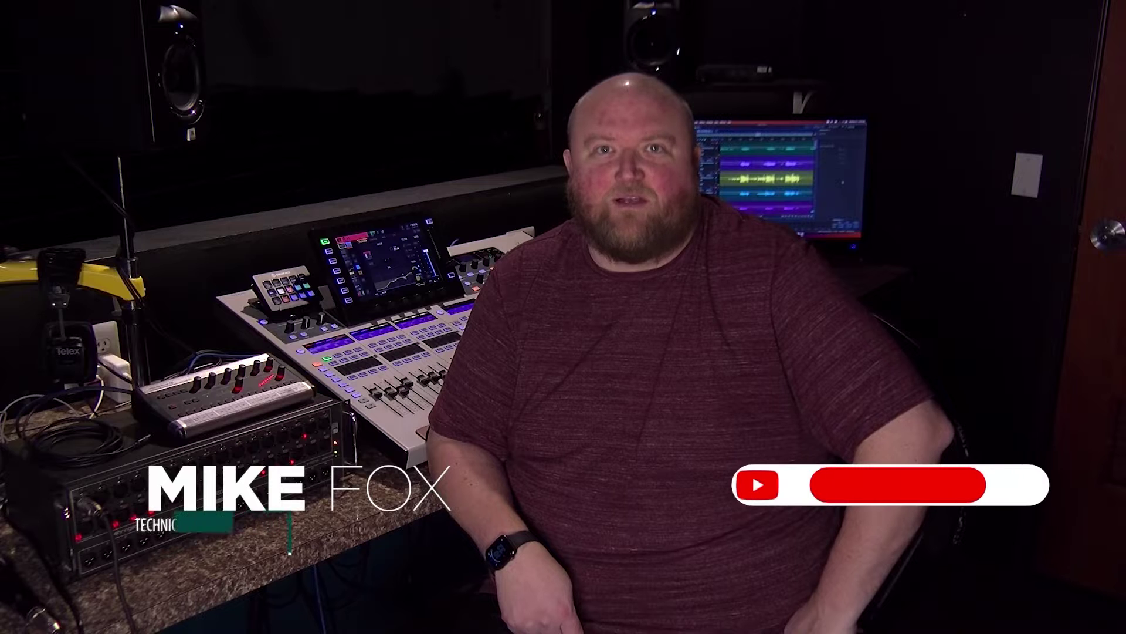
# Play the studio intro until the subscribe overlay switches to SUBSCRIBED
pyautogui.click(899, 492)
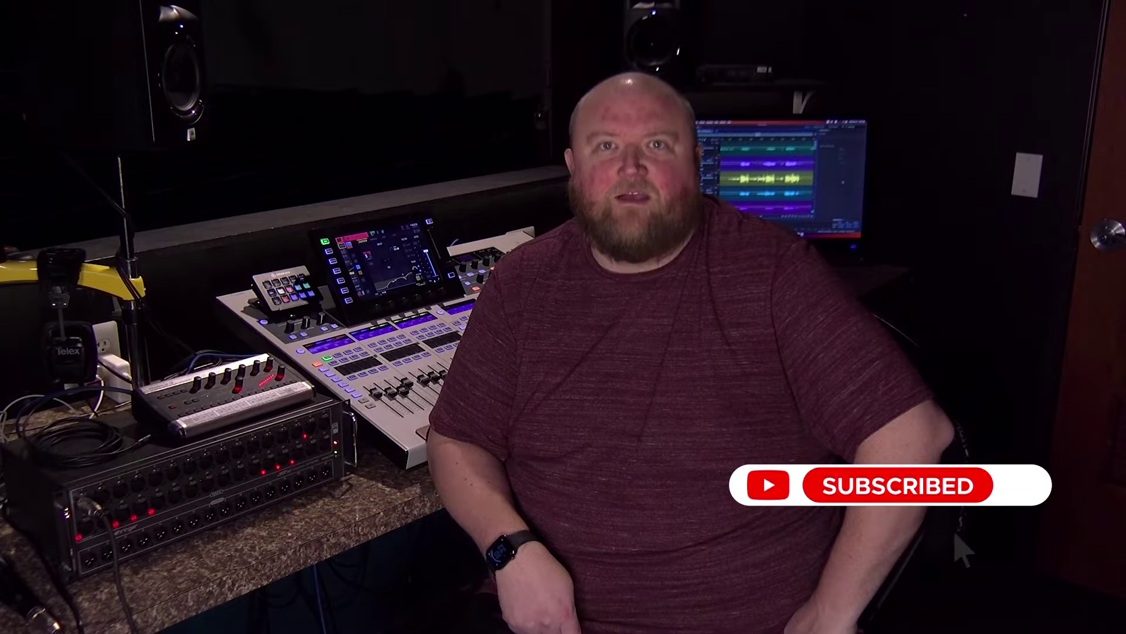